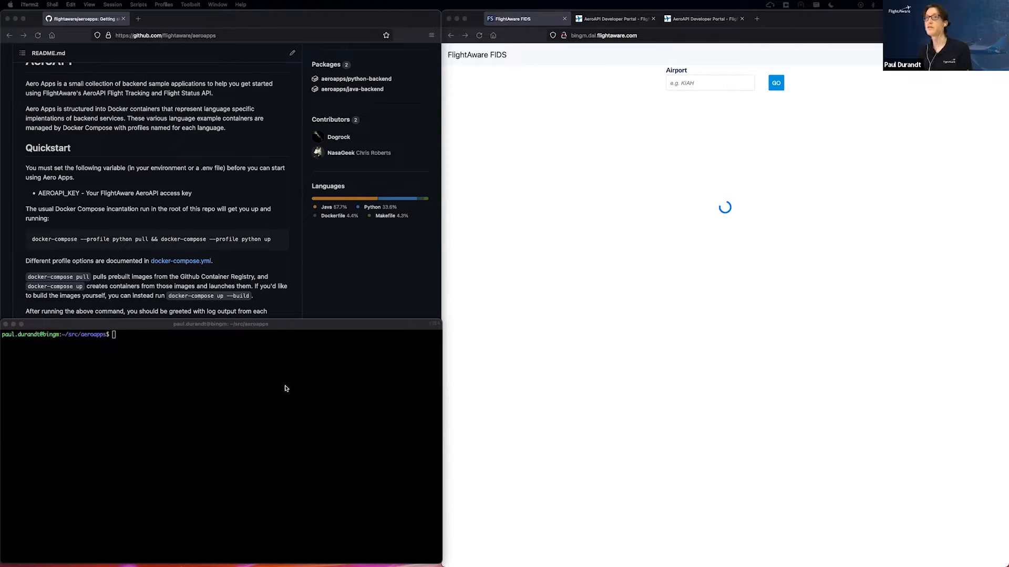
{"action": "mouse_move", "coordinate": [240, 186]}
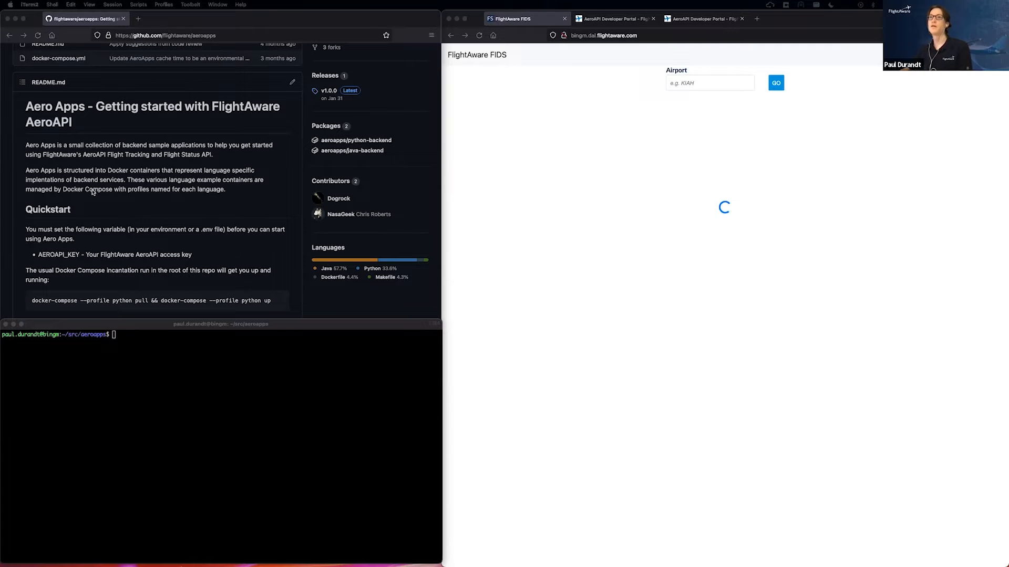
Pull and launch the python-profile containers with docker-compose pull && up
{"action": "scroll", "scroll_direction": "down", "scroll_amount": 3}
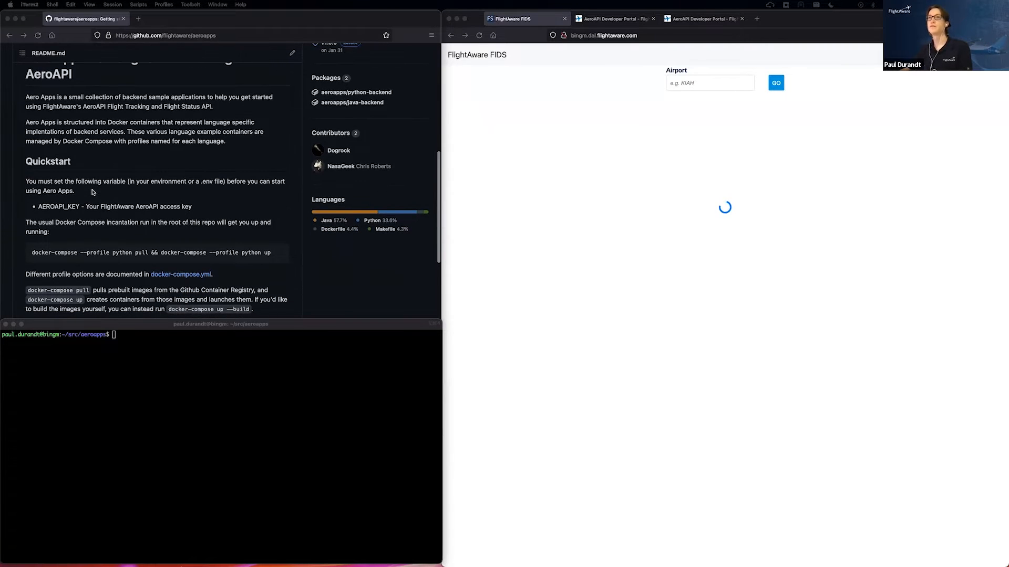
{"action": "scroll", "scroll_direction": "down", "scroll_amount": 3}
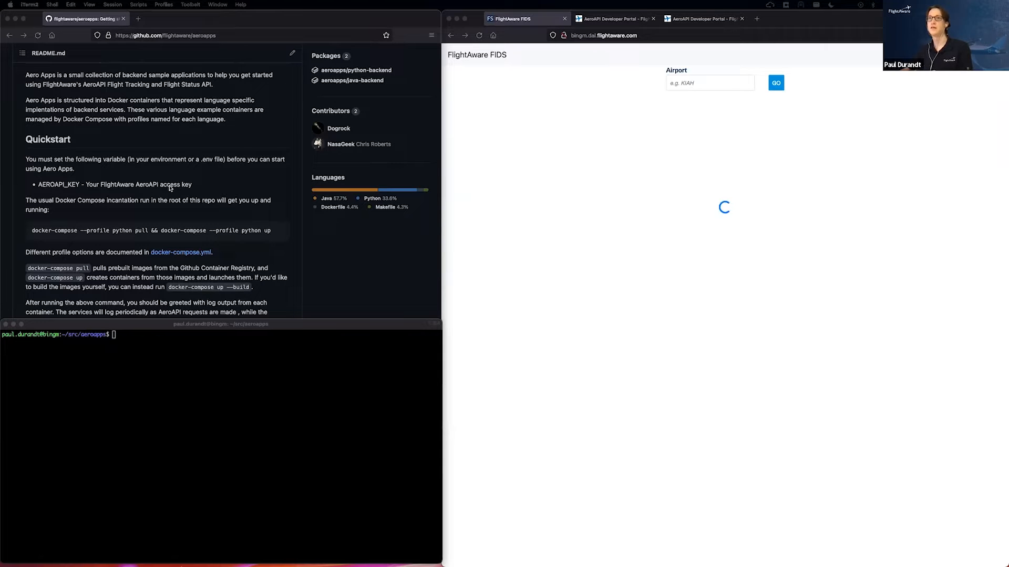
{"action": "scroll", "scroll_direction": "down", "scroll_amount": 3}
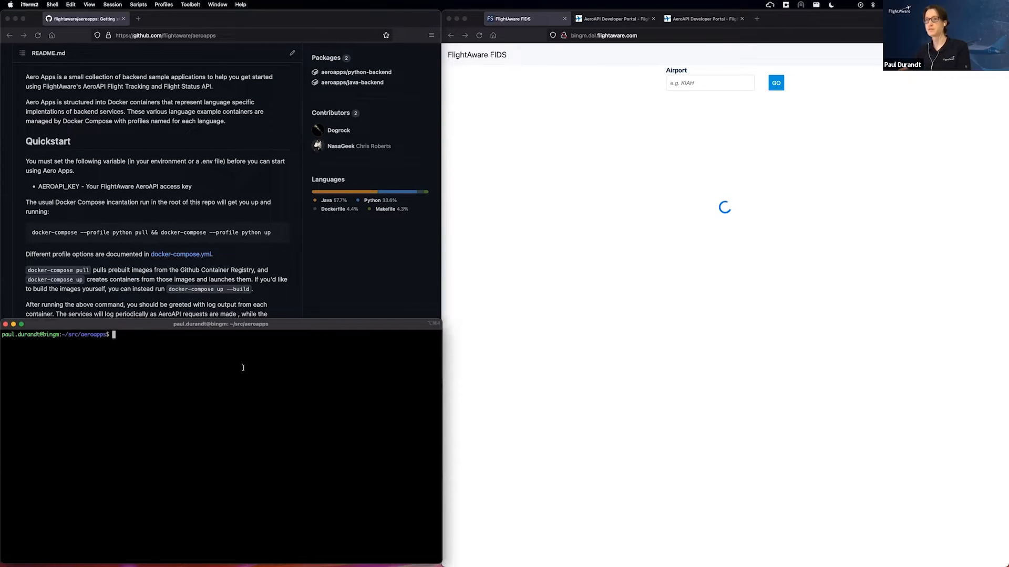
{"action": "type", "text": "docker-compose --profile python pull && docker-compose --profile python up"}
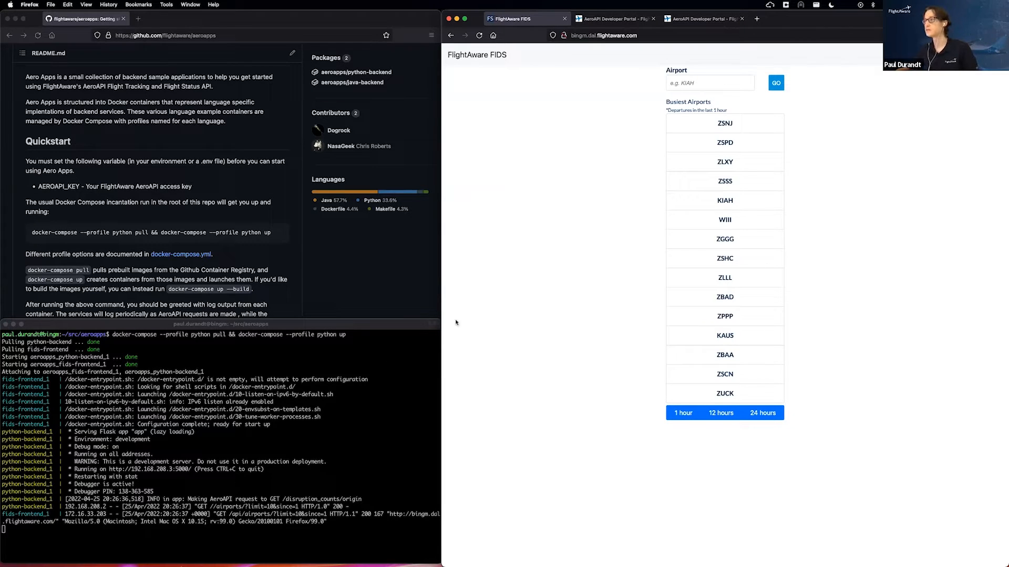
Load the KIAH airport boards, then return to them from SWA2738's details
{"action": "left_click", "coordinate": [709, 82]}
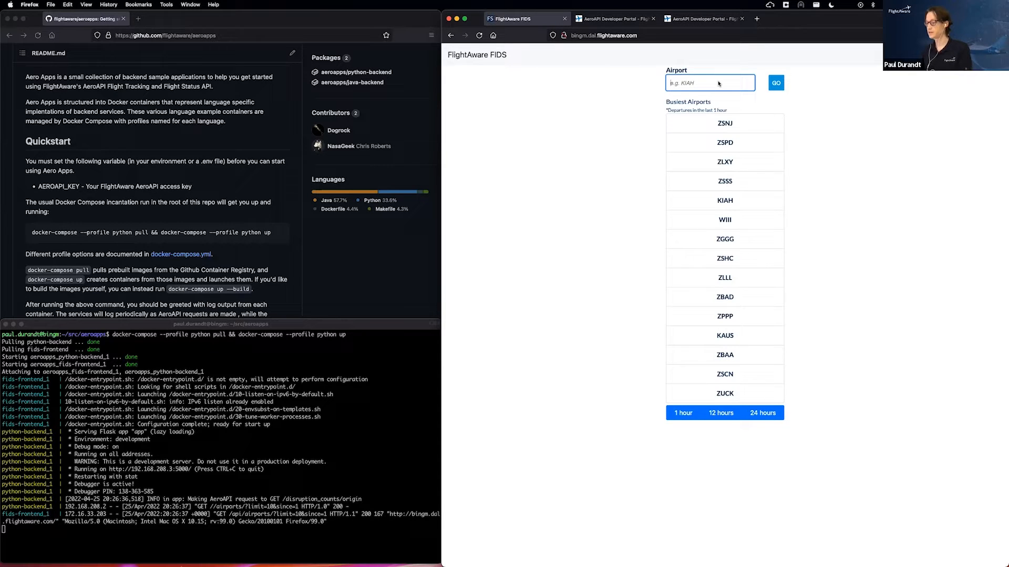
{"action": "type", "text": "KIAH"}
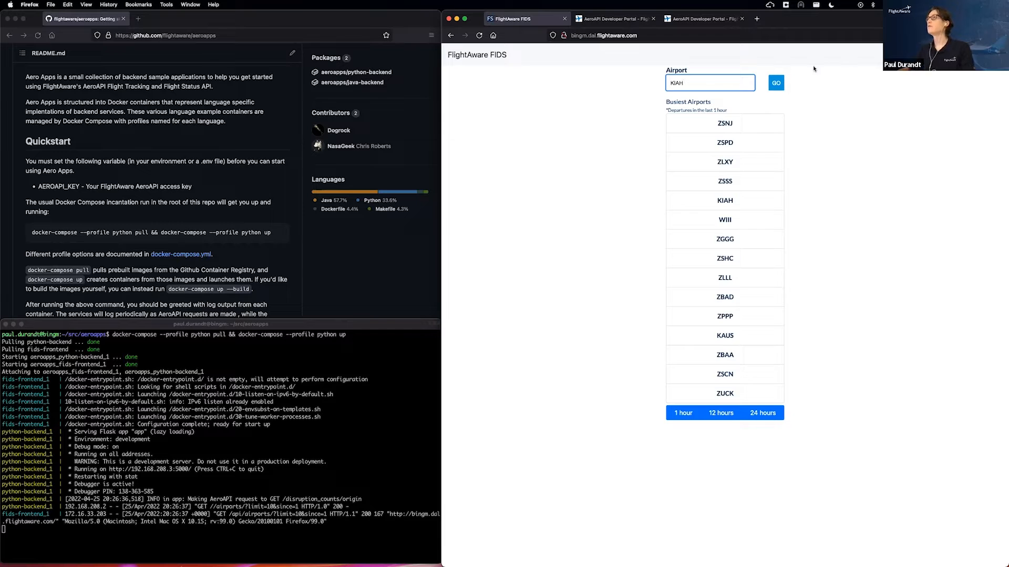
{"action": "left_click", "coordinate": [775, 83]}
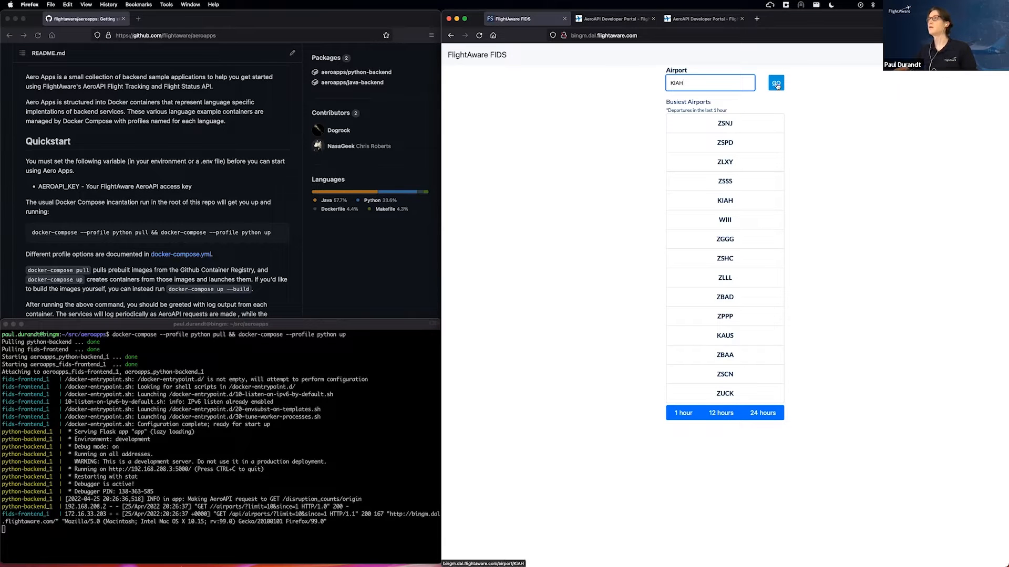
{"action": "left_click", "coordinate": [775, 83]}
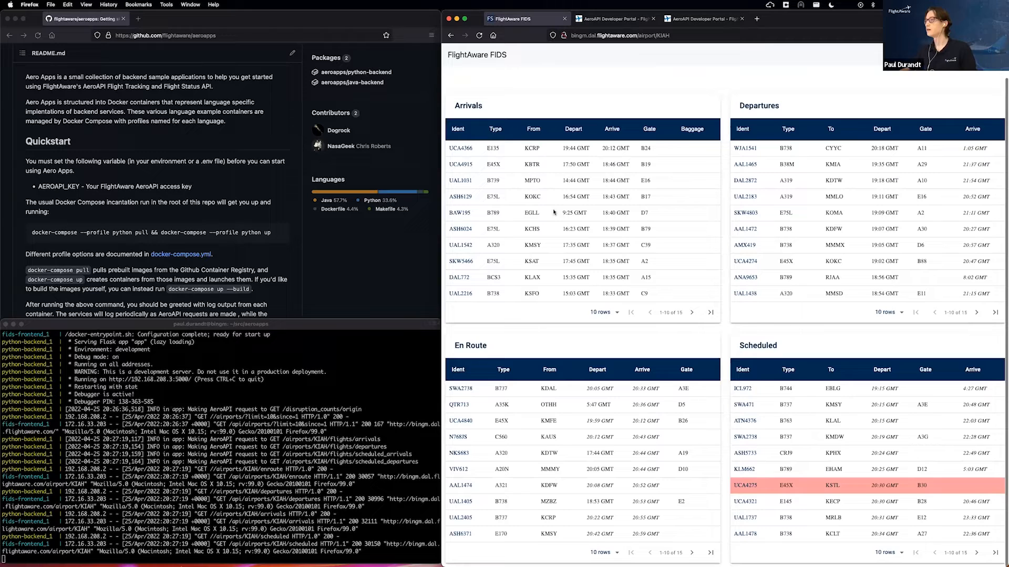
{"action": "mouse_move", "coordinate": [542, 333]}
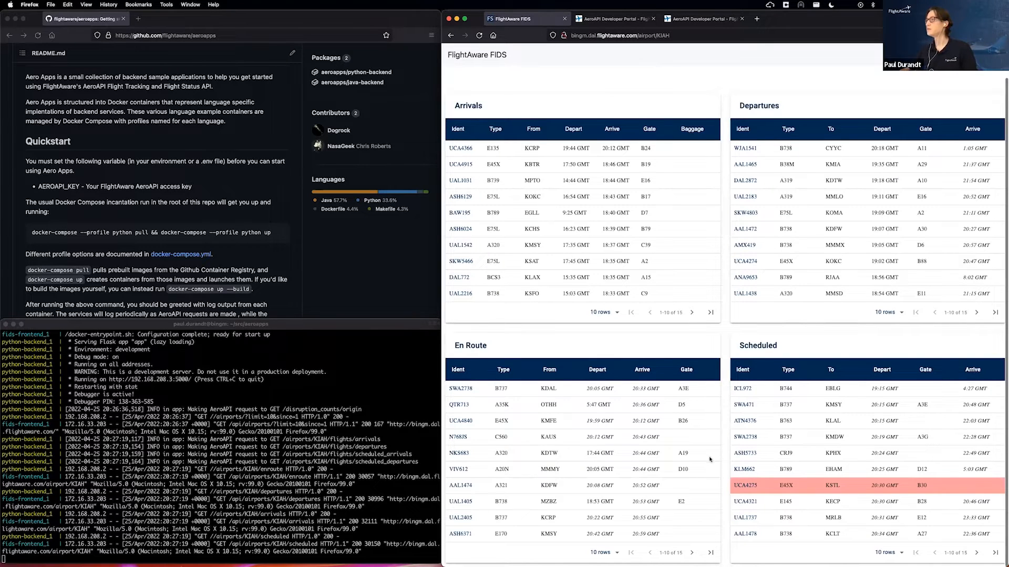
{"action": "mouse_move", "coordinate": [757, 489]}
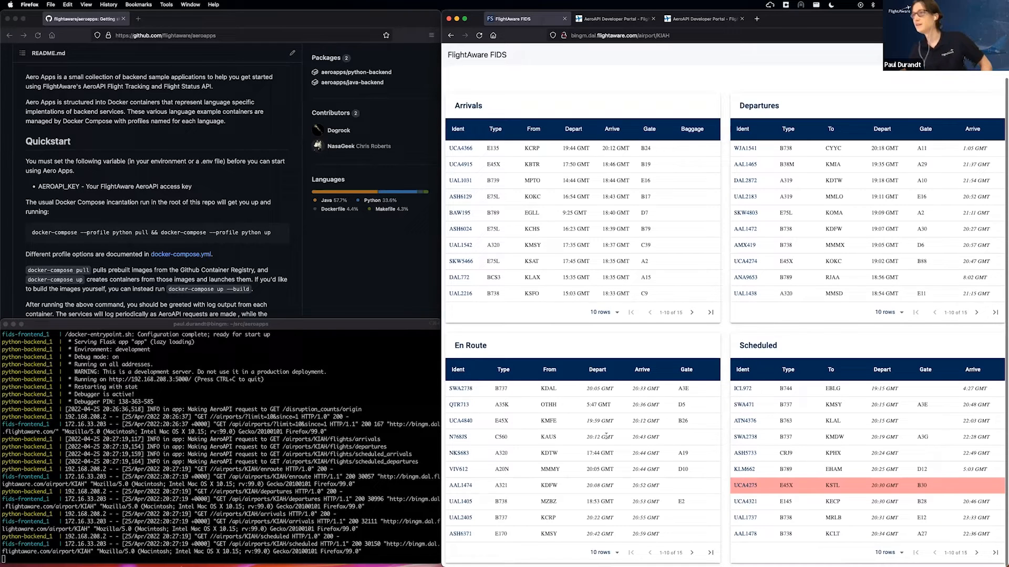
{"action": "mouse_move", "coordinate": [469, 417]}
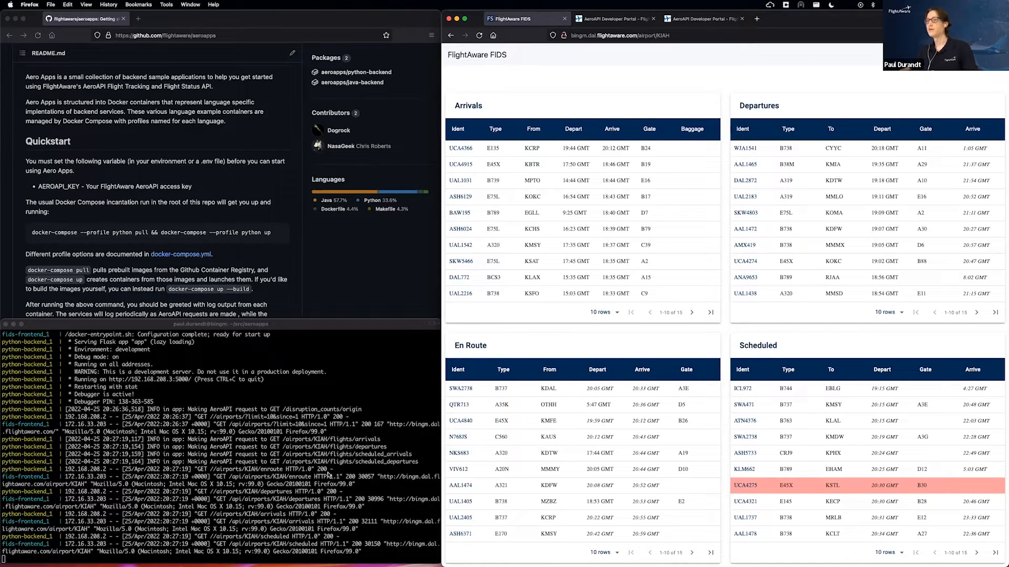
{"action": "mouse_move", "coordinate": [431, 421]}
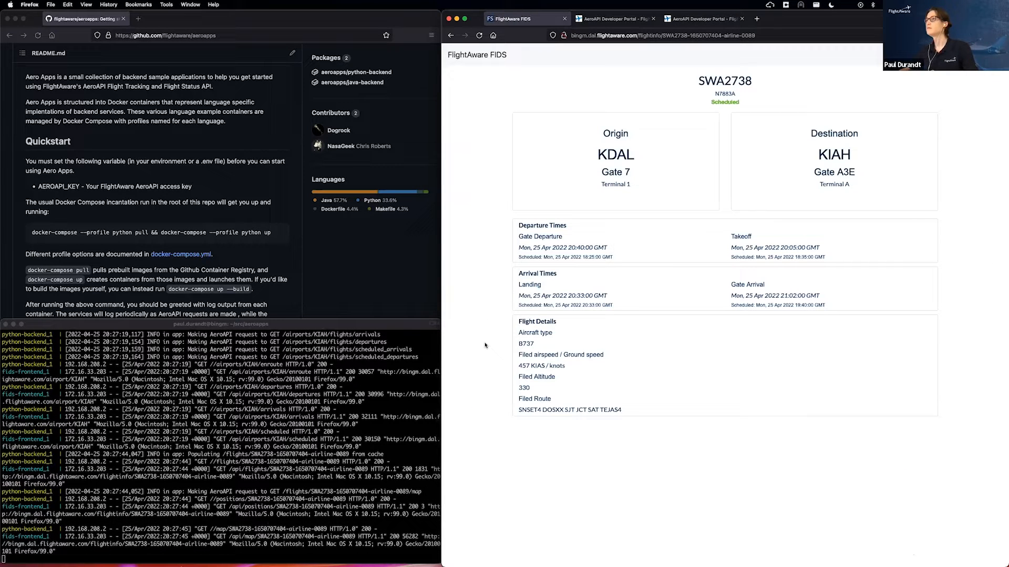
{"action": "mouse_move", "coordinate": [616, 204]}
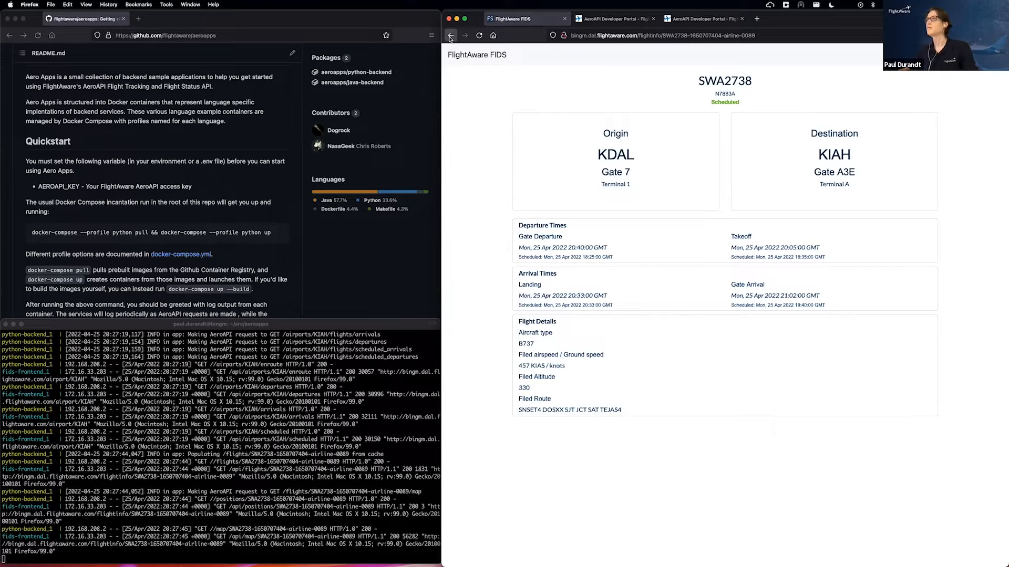
{"action": "left_click", "coordinate": [450, 35]}
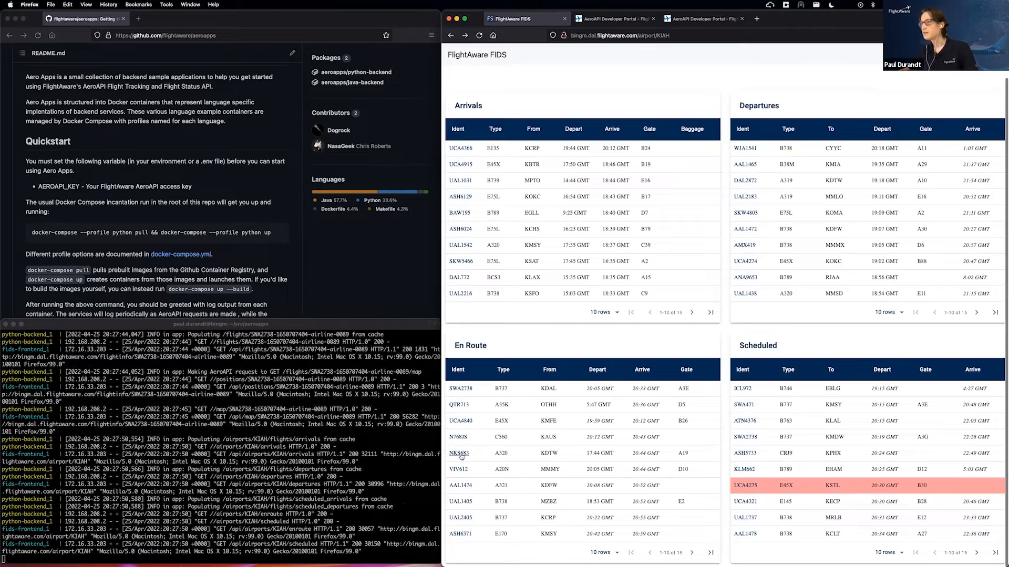
{"action": "left_click", "coordinate": [458, 454]}
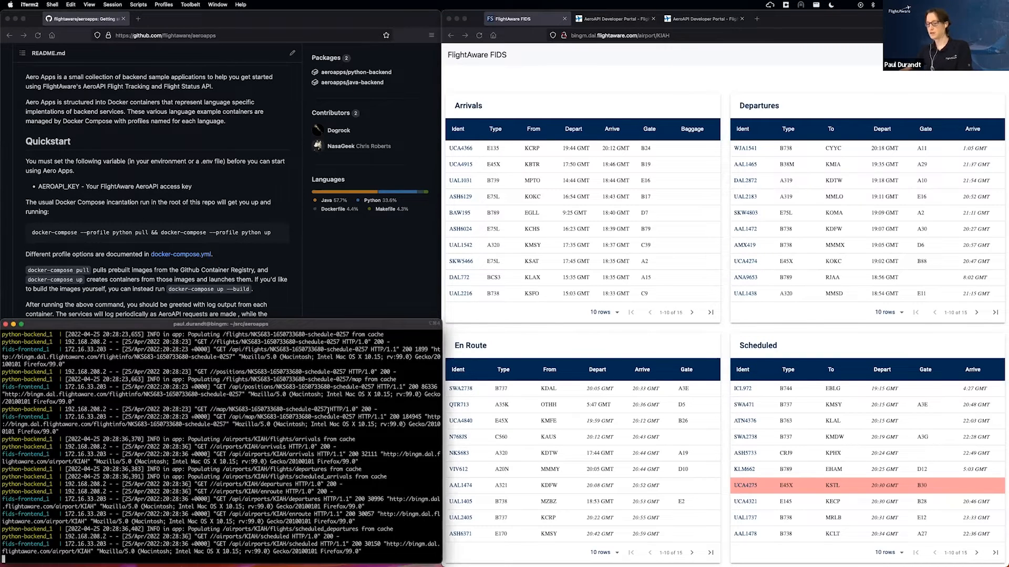
Stop the Python stack and pull and start the java-profile containers
{"action": "key", "text": "ctrl+c"}
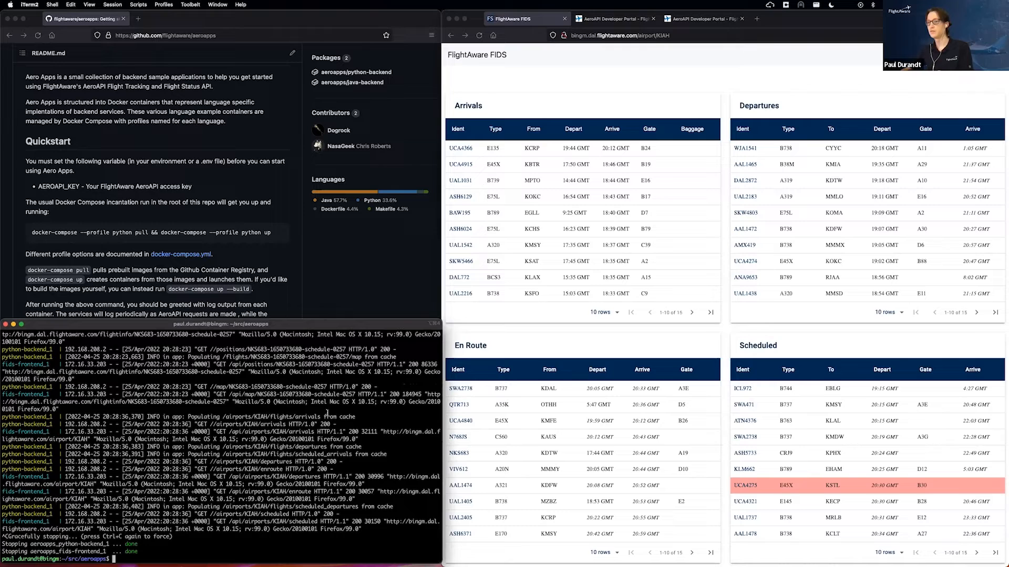
{"action": "type", "text": "docker-compose --profile java pull && docker-compose --profile java up"}
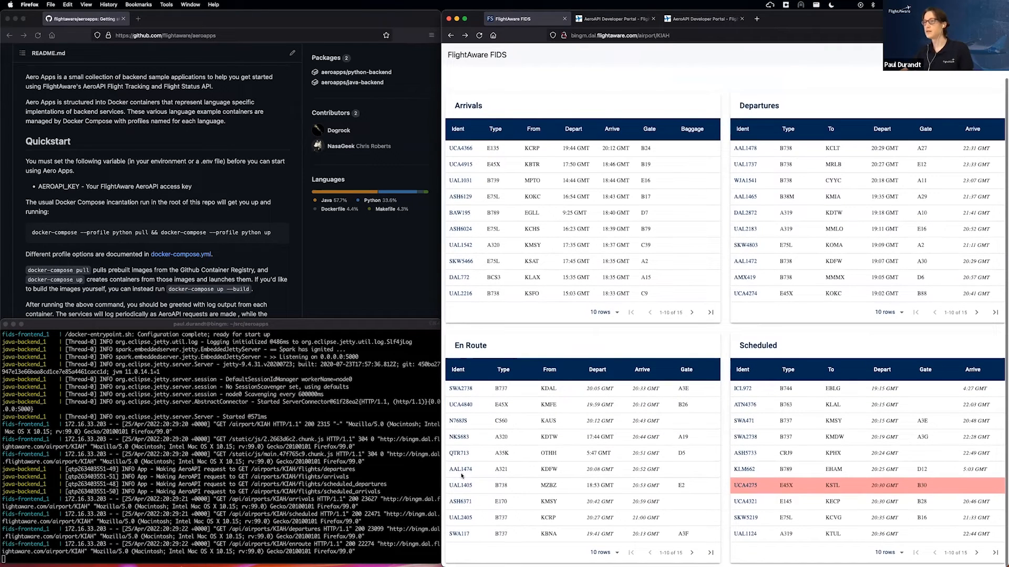
Open the details of en route flight NKS683
{"action": "left_click", "coordinate": [457, 436]}
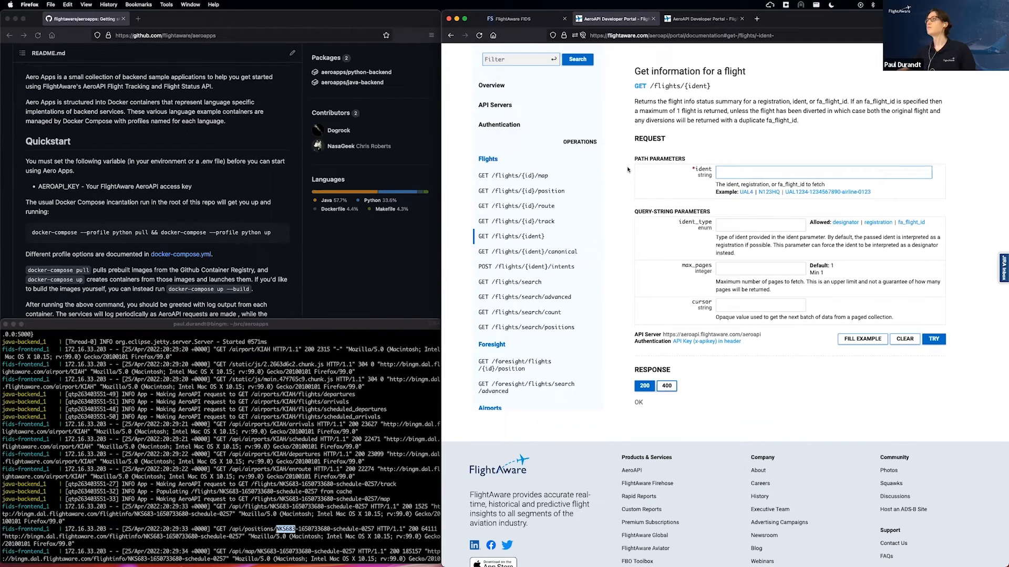
Run GET /flights/{ident} for NKS683 and scroll through the response
{"action": "scroll", "scroll_direction": "down", "scroll_amount": 3}
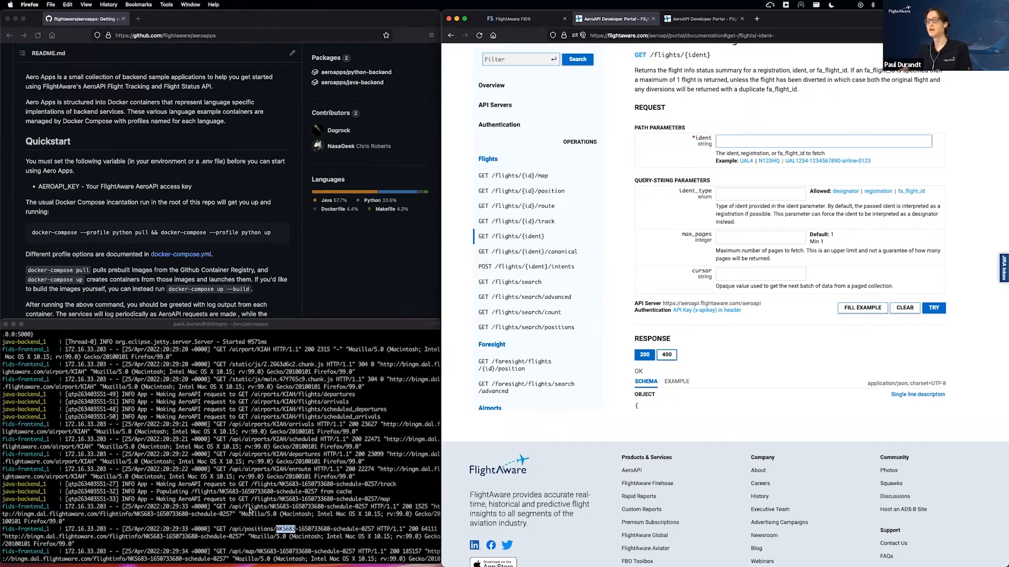
{"action": "left_click", "coordinate": [823, 141]}
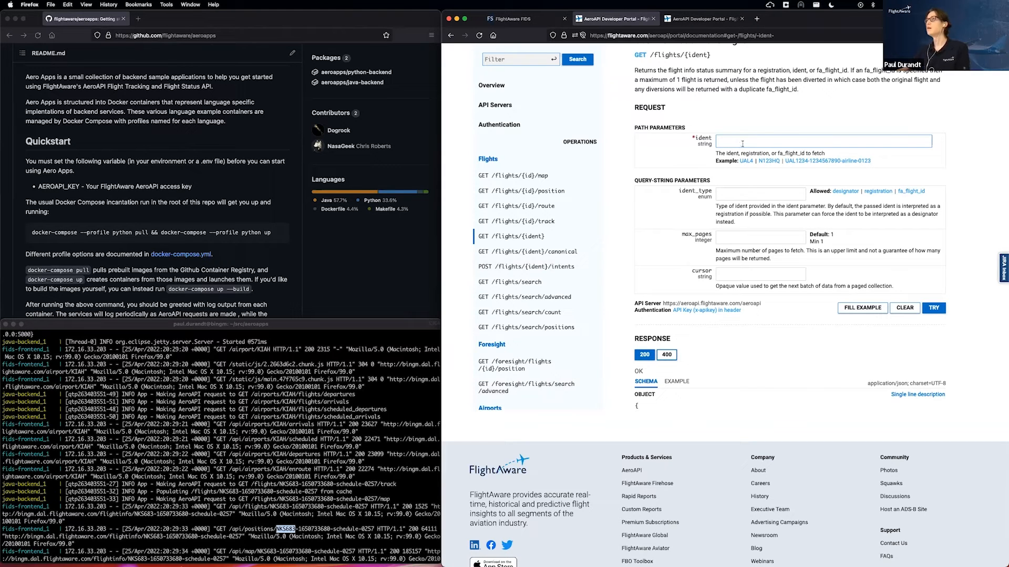
{"action": "type", "text": "NKS683"}
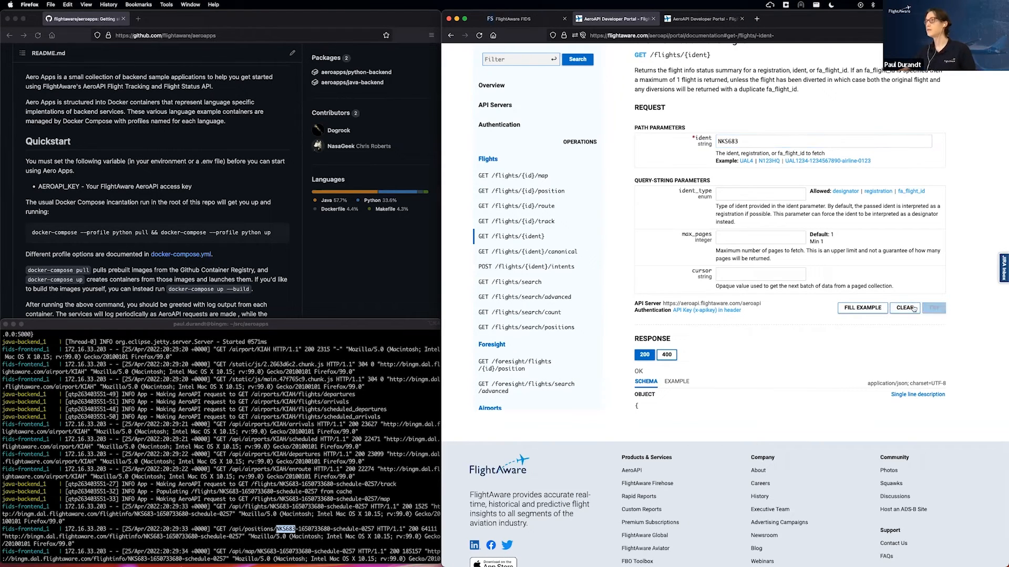
{"action": "left_click", "coordinate": [934, 307]}
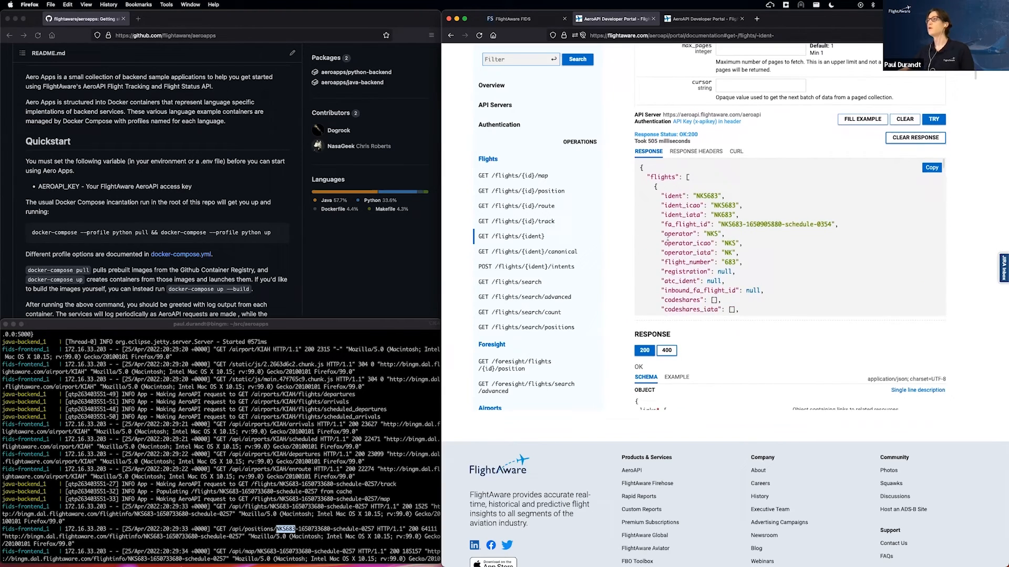
{"action": "scroll", "scroll_direction": "down", "scroll_amount": 3}
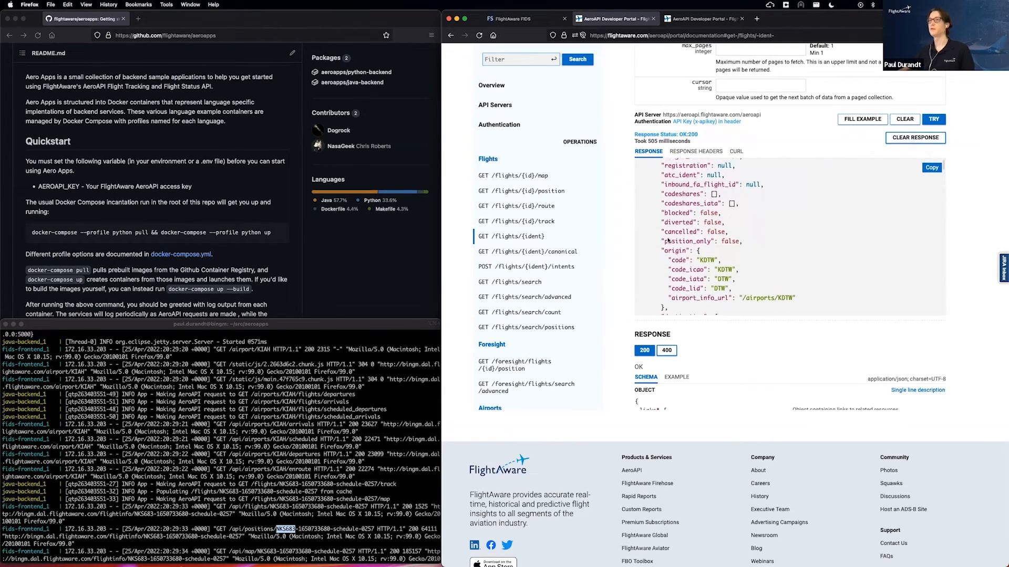
{"action": "scroll", "scroll_direction": "down", "scroll_amount": 3}
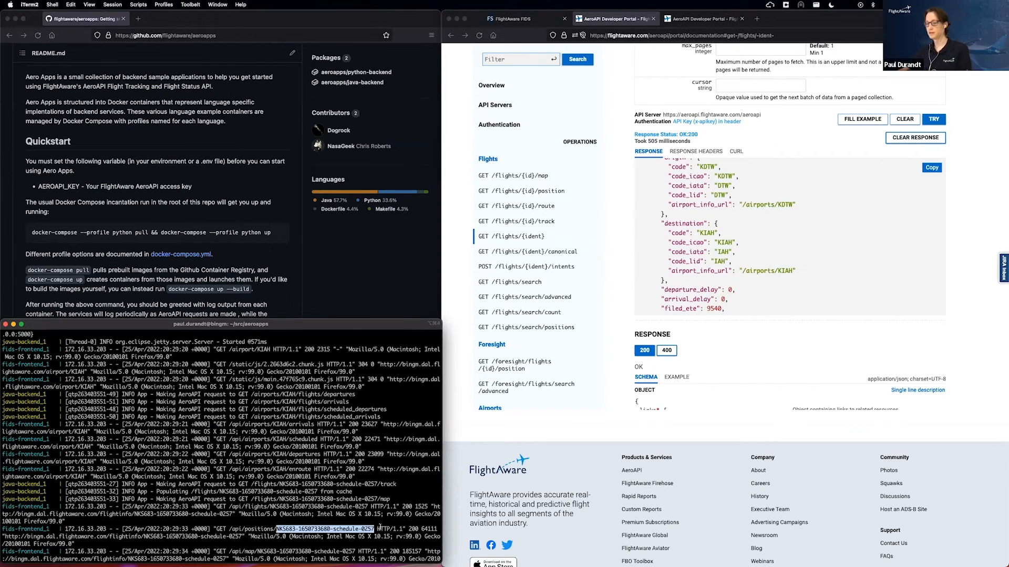
{"action": "scroll", "scroll_direction": "up", "scroll_amount": 3}
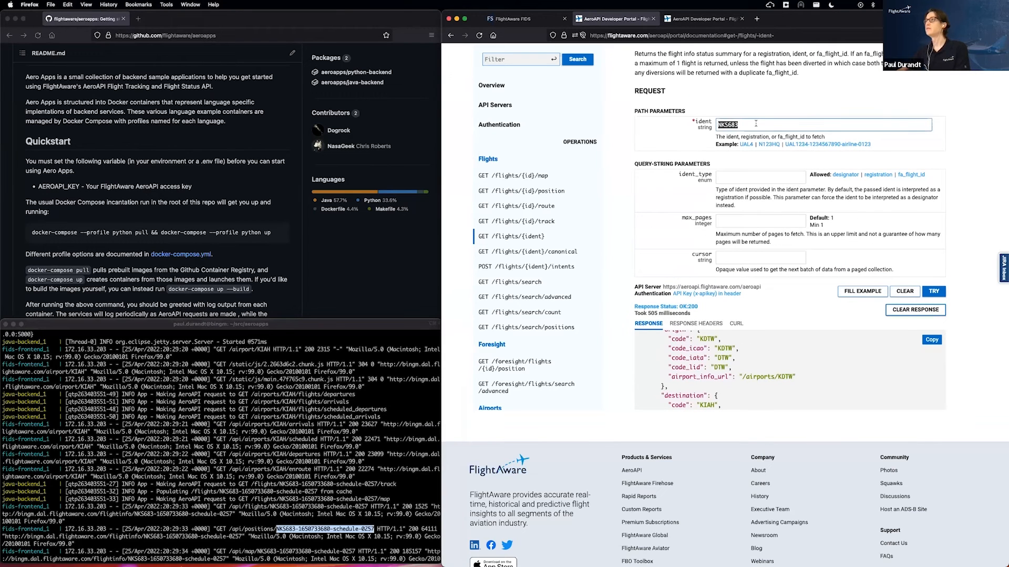
{"action": "left_click", "coordinate": [933, 293]}
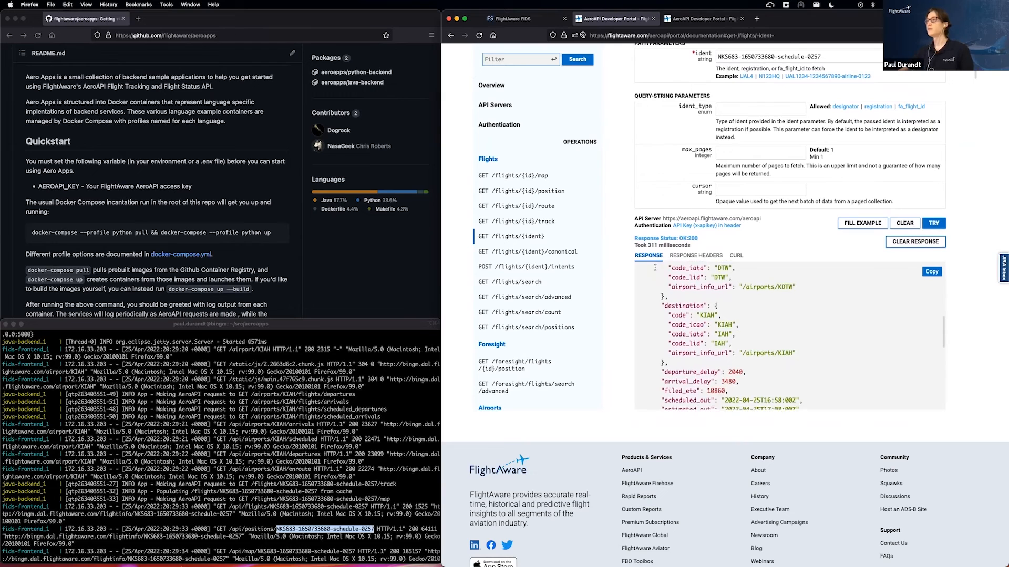
{"action": "scroll", "scroll_direction": "down", "scroll_amount": 3}
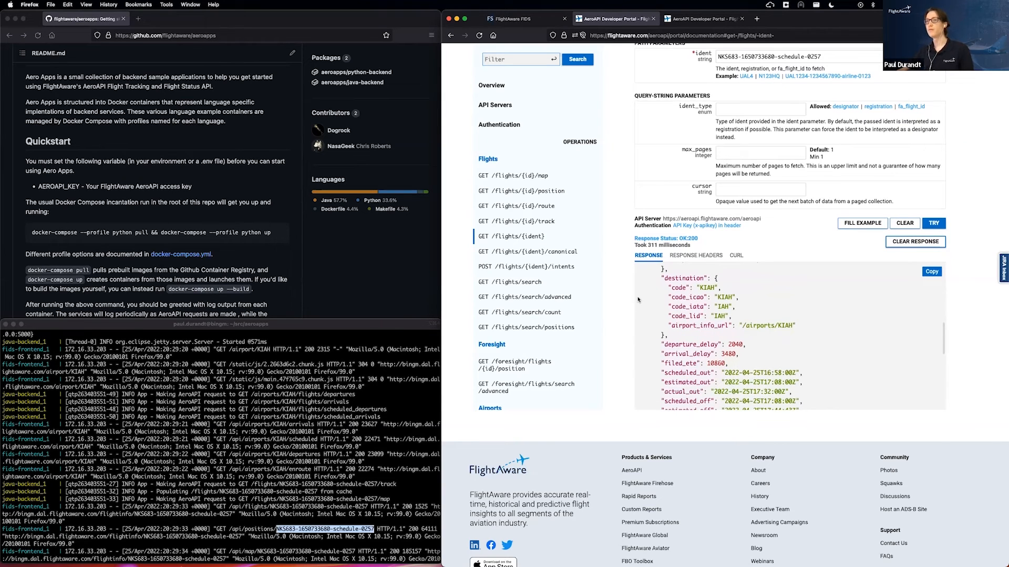
{"action": "mouse_move", "coordinate": [624, 309]}
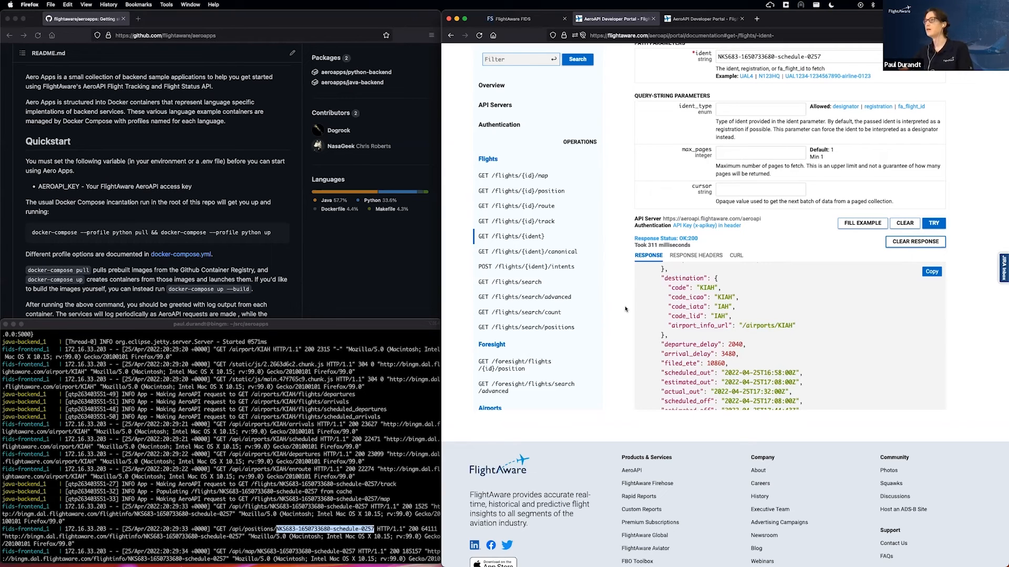
{"action": "mouse_move", "coordinate": [693, 80]}
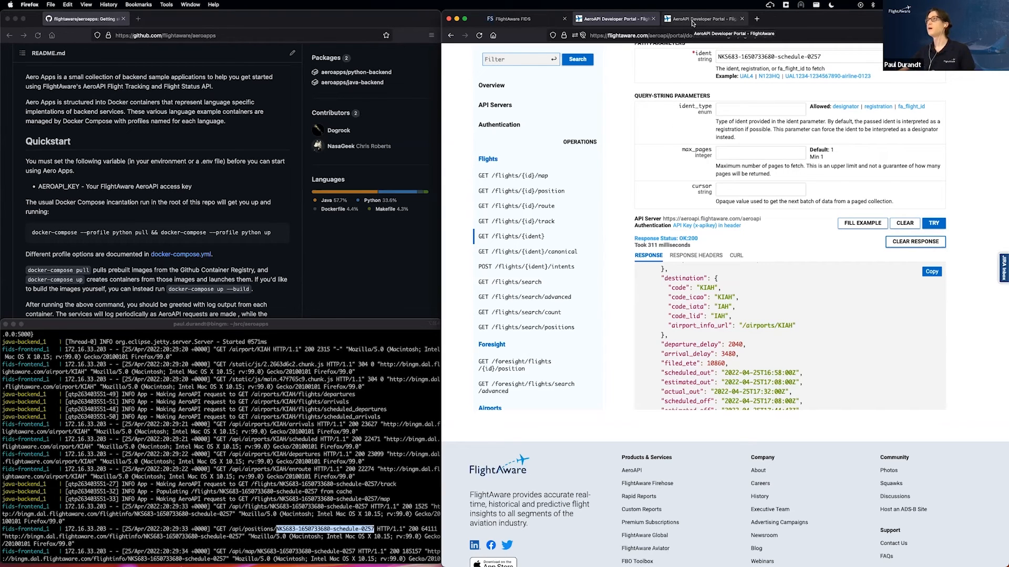
{"action": "left_click", "coordinate": [700, 18]}
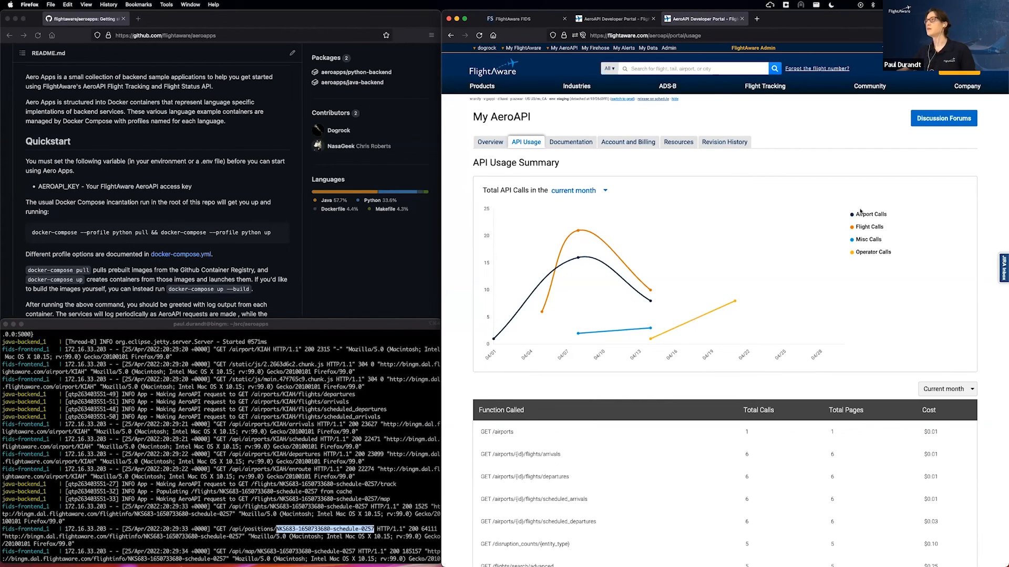
Hide the Flight Calls series in the current month's usage chart legend
{"action": "left_click", "coordinate": [870, 226]}
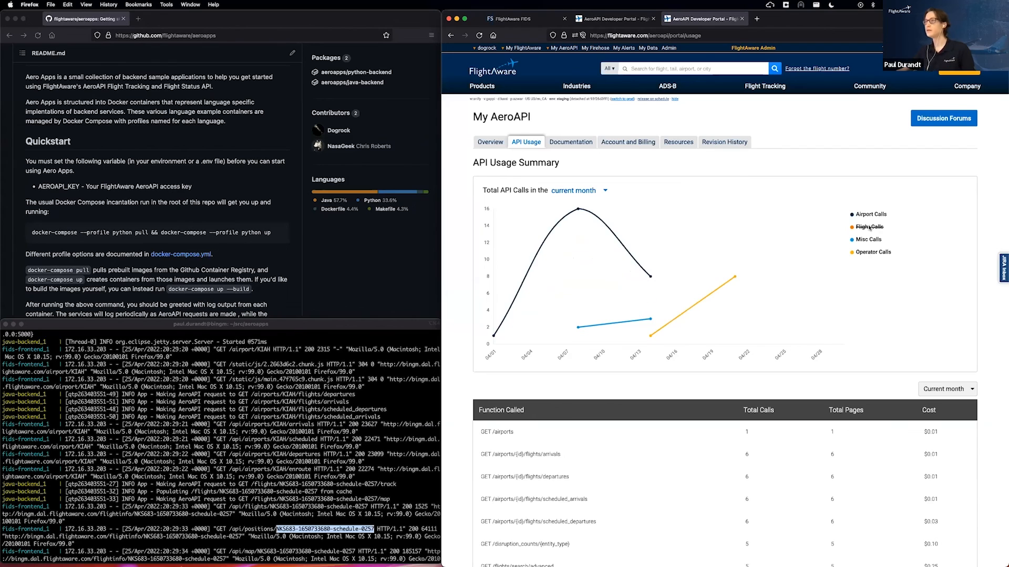